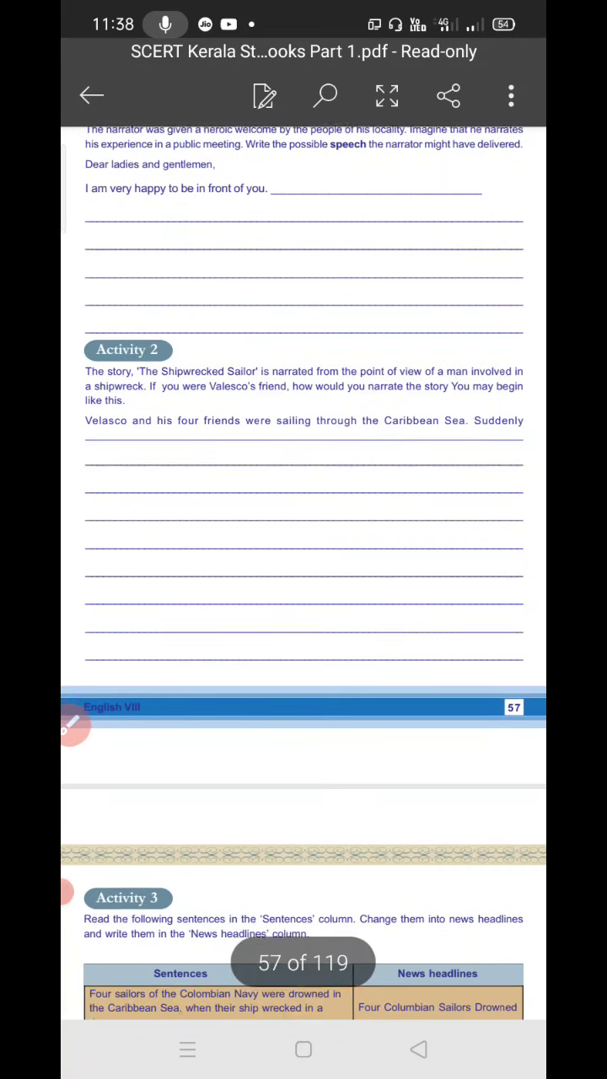
{"action": "scroll", "scroll_direction": "down", "scroll_amount": 3}
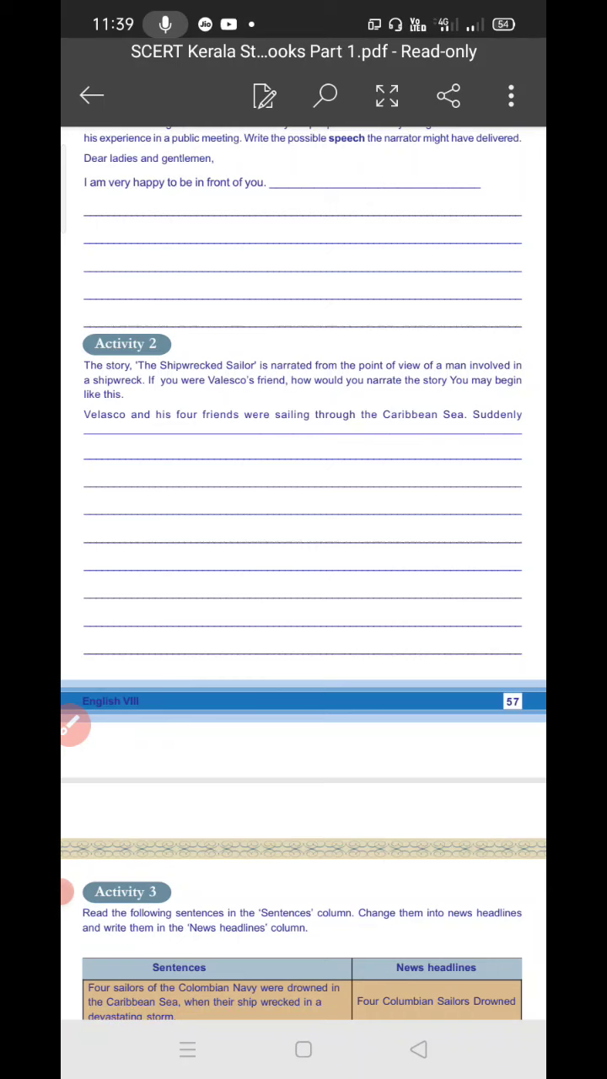
{"action": "scroll", "scroll_direction": "down", "scroll_amount": 3}
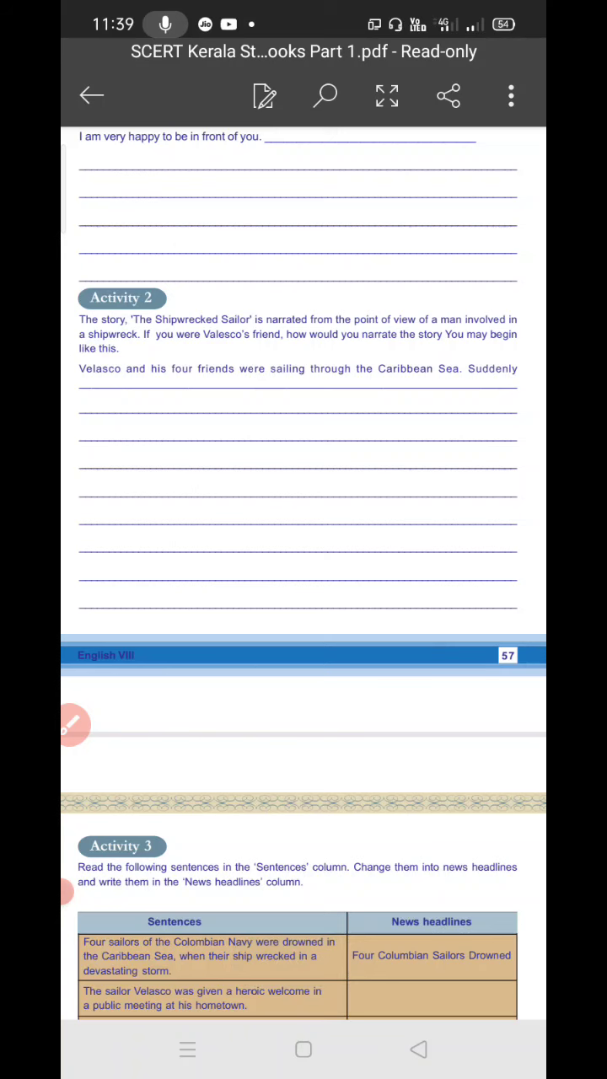
{"action": "scroll", "scroll_direction": "down", "scroll_amount": 3}
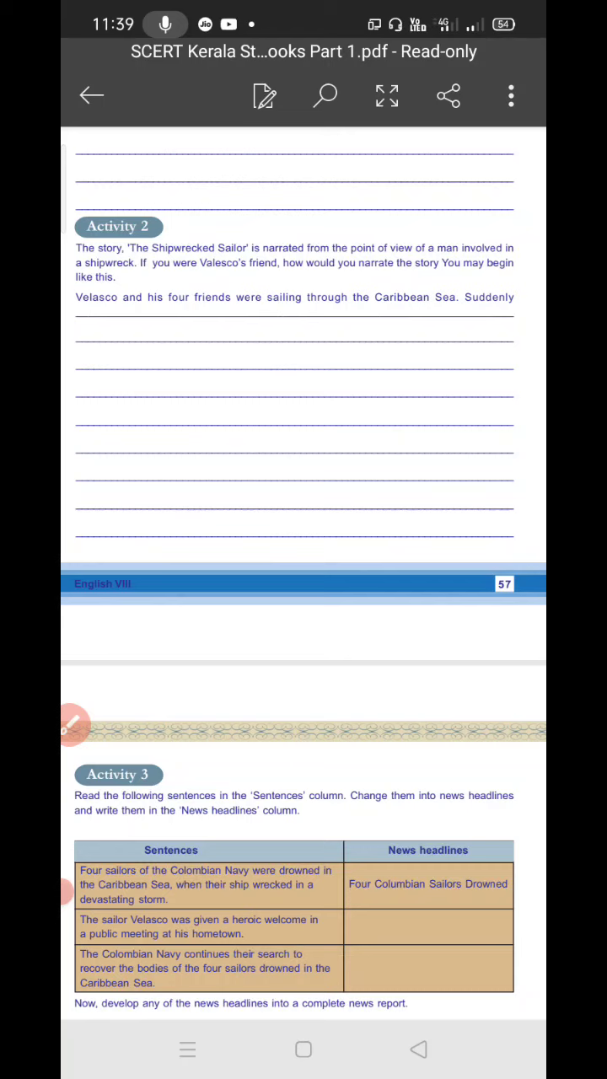
{"action": "scroll", "scroll_direction": "down", "scroll_amount": 3}
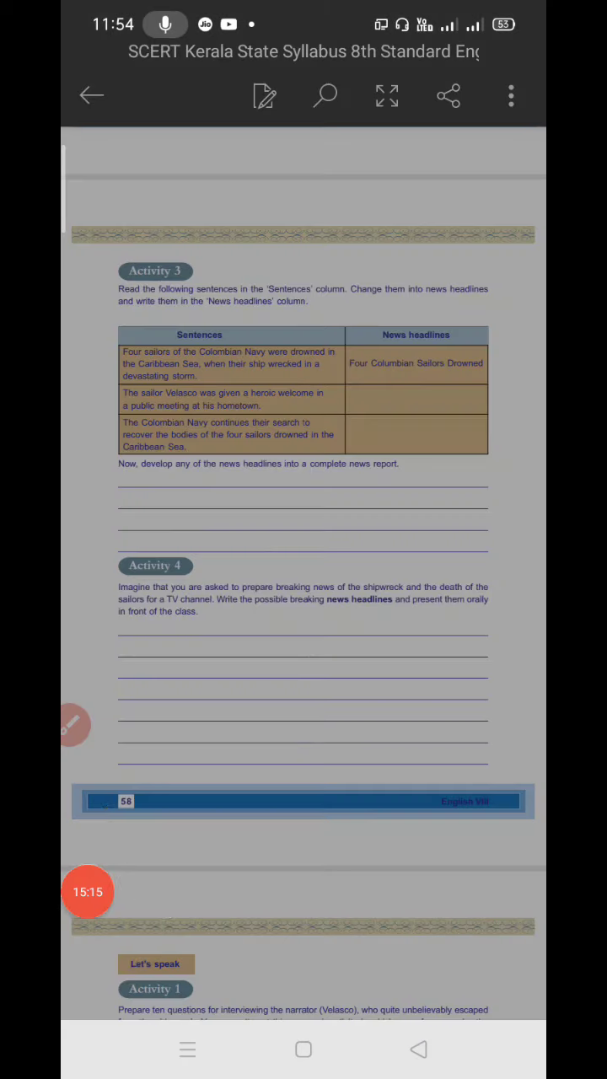
{"action": "scroll", "scroll_direction": "down", "scroll_amount": 3}
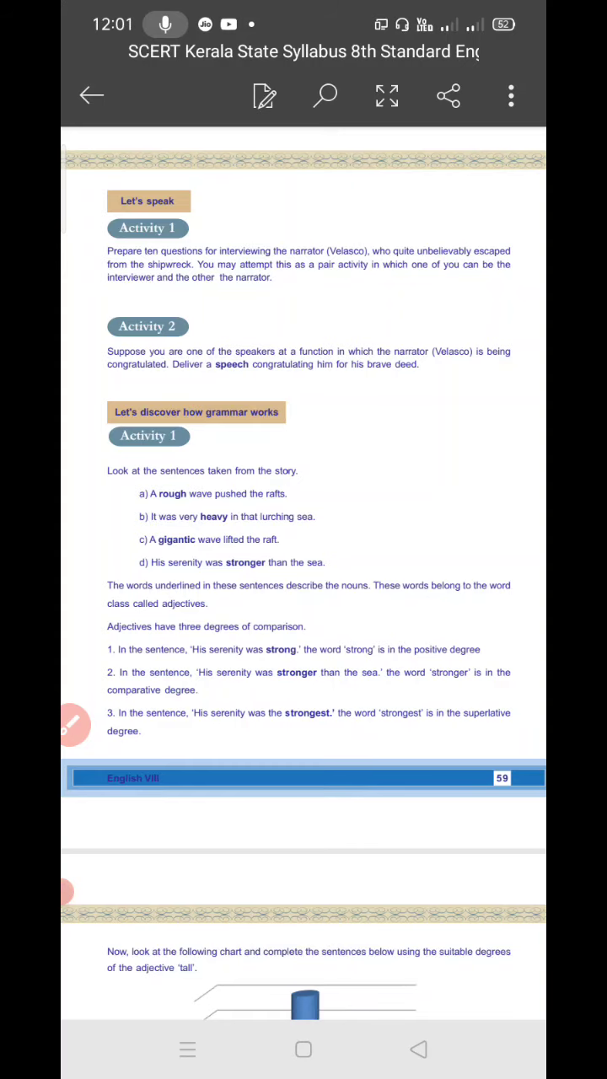
{"action": "scroll", "scroll_direction": "down", "scroll_amount": 3}
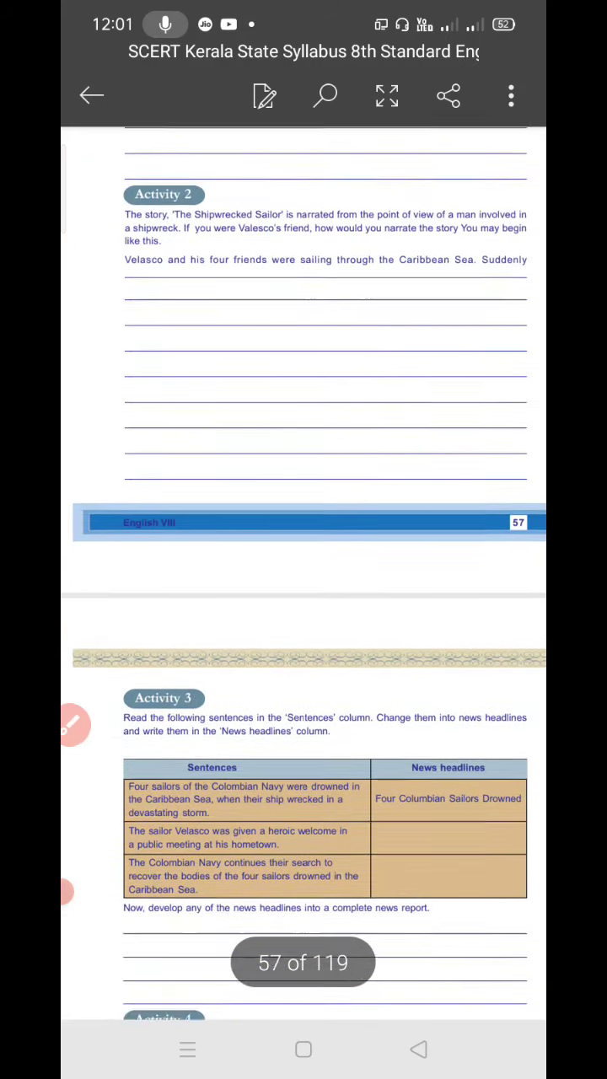
{"action": "scroll", "scroll_direction": "down", "scroll_amount": 3}
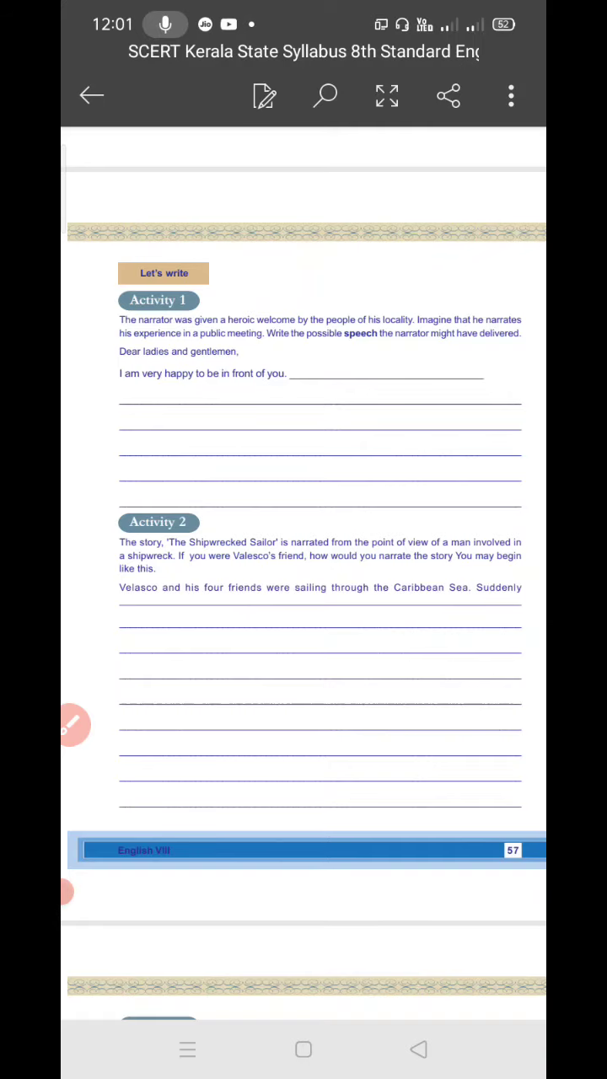
{"action": "scroll", "scroll_direction": "down", "scroll_amount": 3}
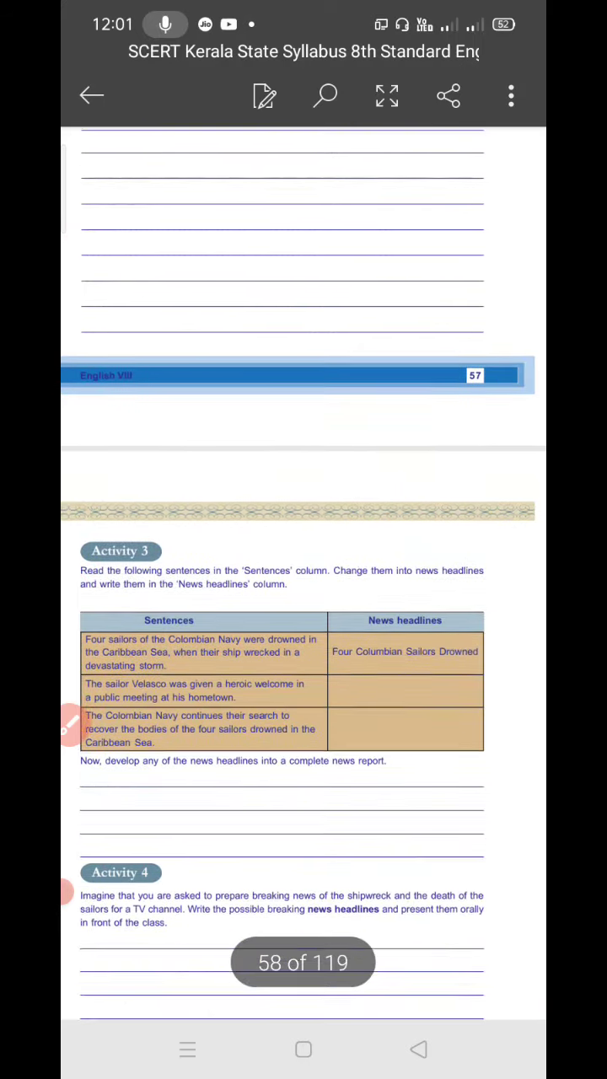
{"action": "scroll", "scroll_direction": "down", "scroll_amount": 3}
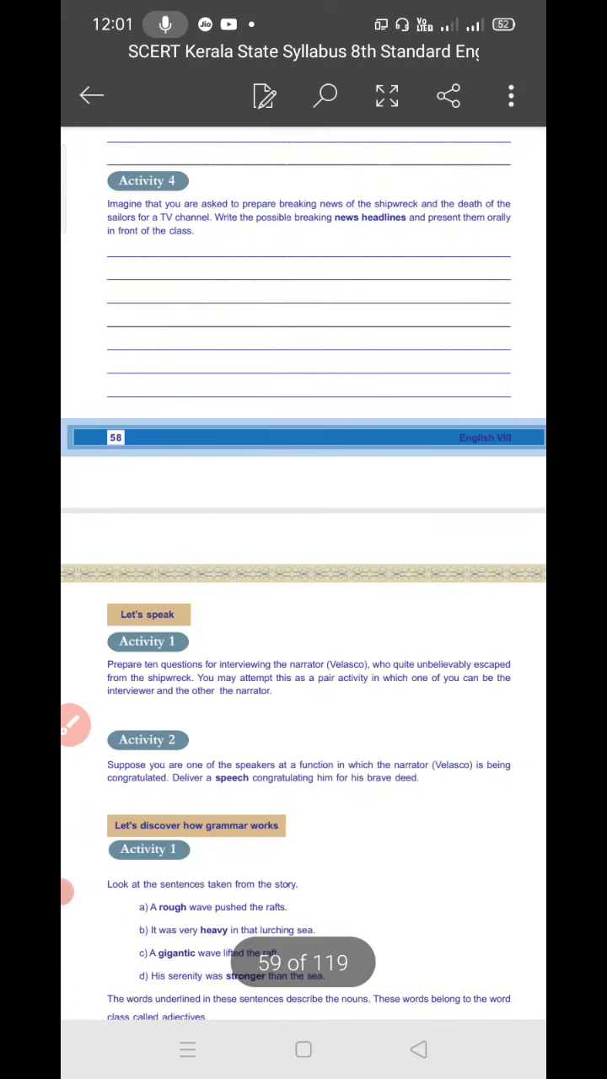
{"action": "scroll", "scroll_direction": "down", "scroll_amount": 3}
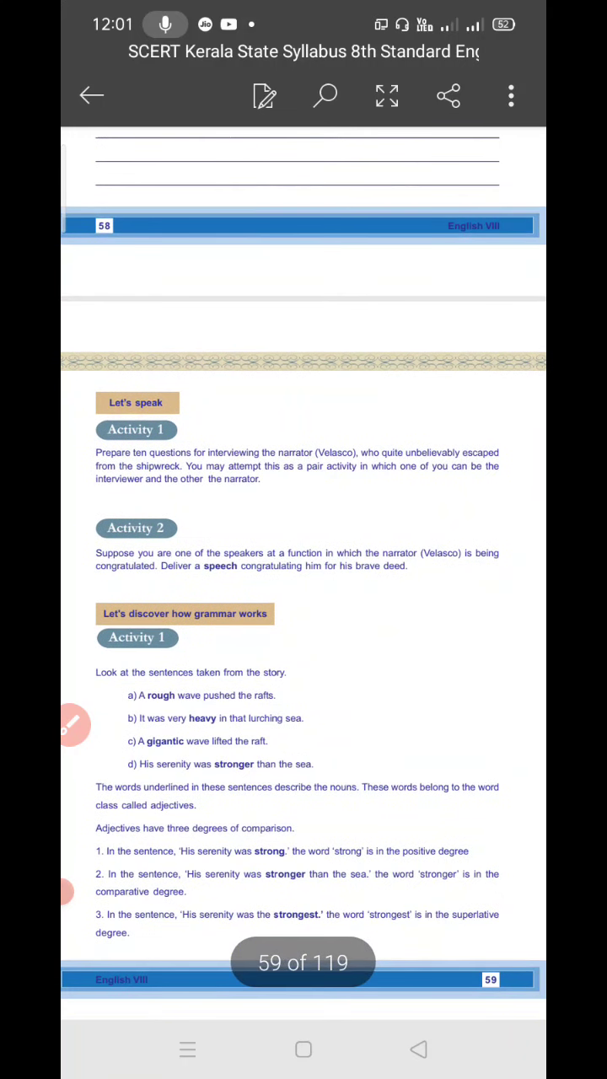